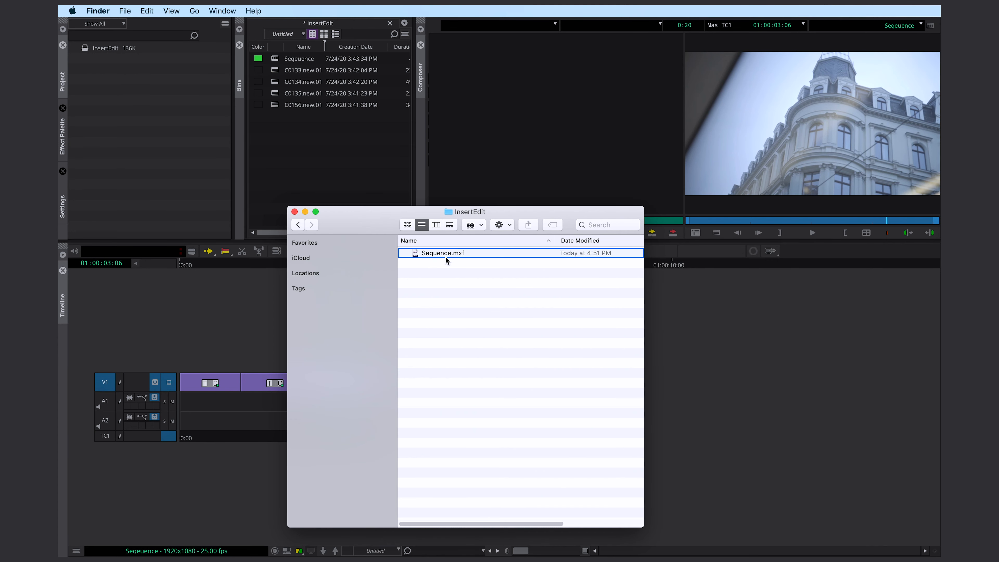
mouse_move(523, 303)
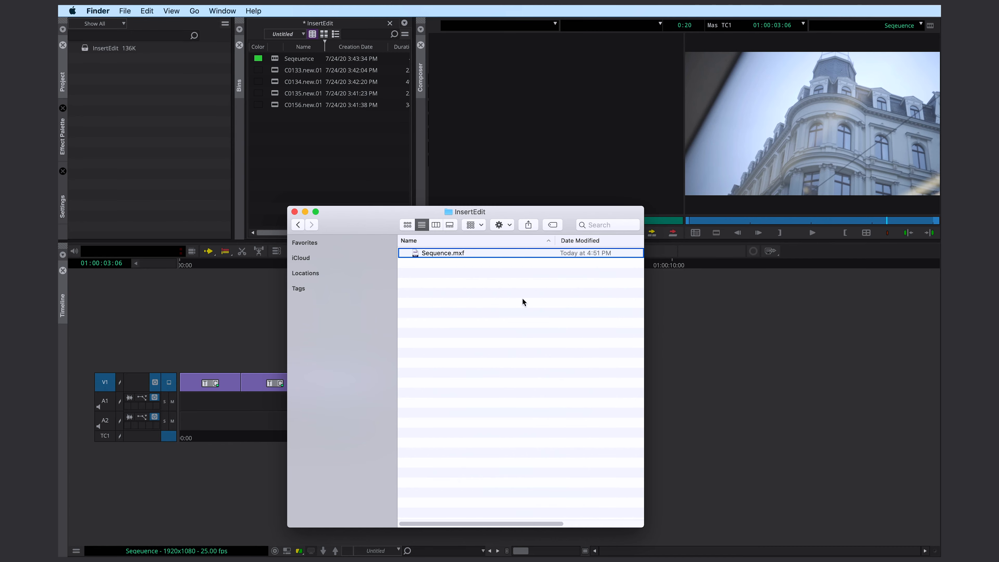
- Leave the Finder window showing Sequence.mxf and bring Avid Media Composer back in front
double_click(443, 253)
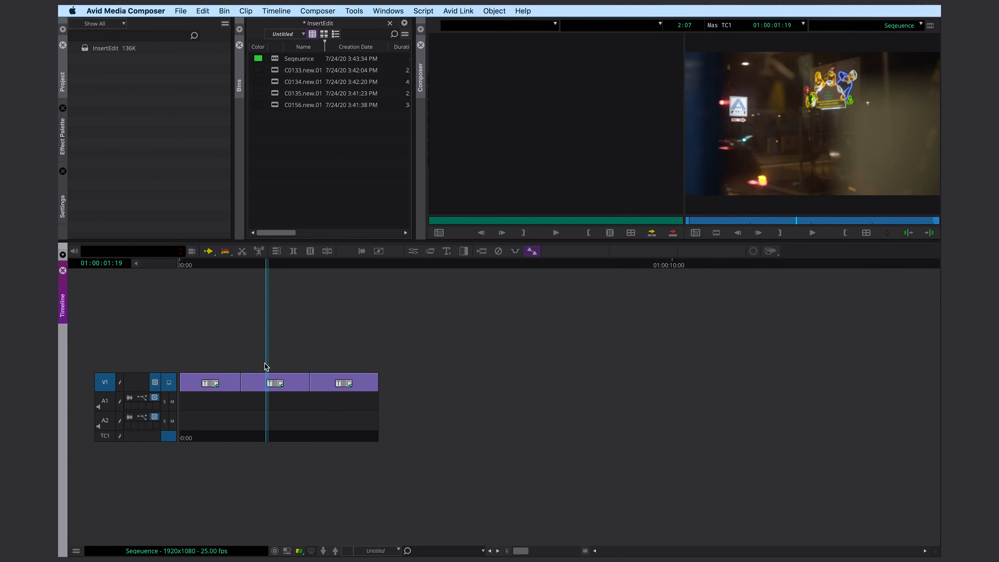
mouse_move(772, 131)
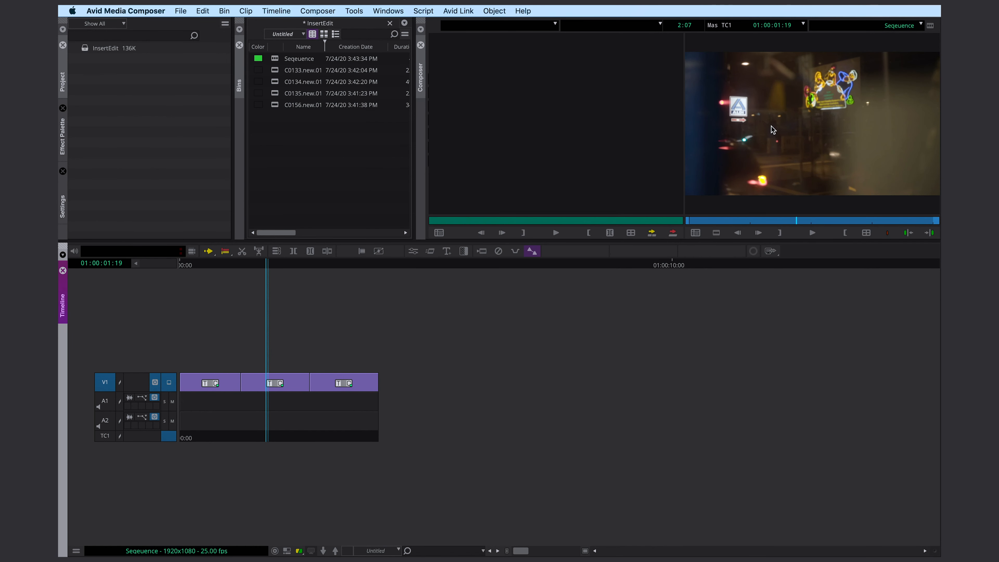
- Load clip C0135.new.01 from the InsertEdit bin into the Source monitor
left_click(303, 93)
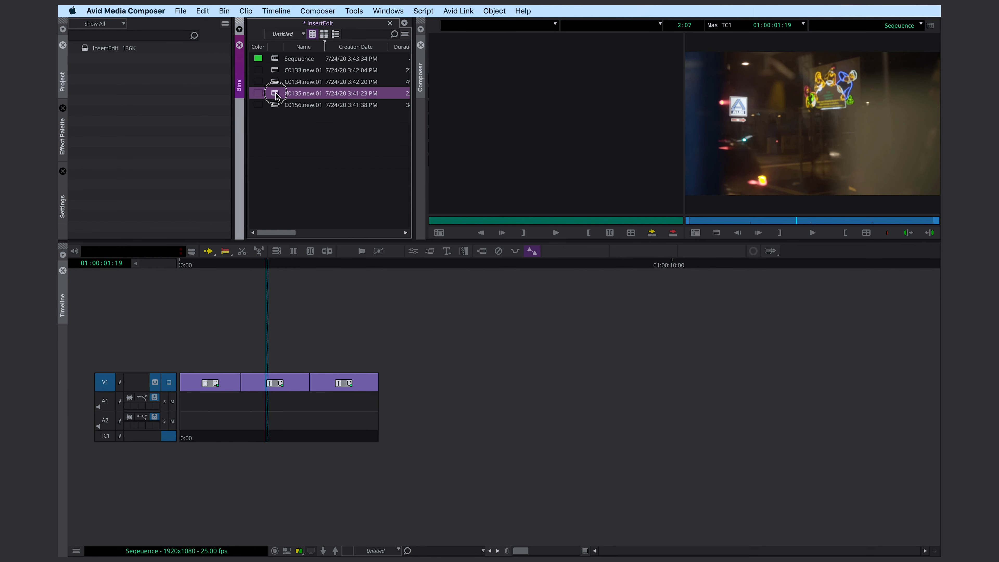
double_click(303, 93)
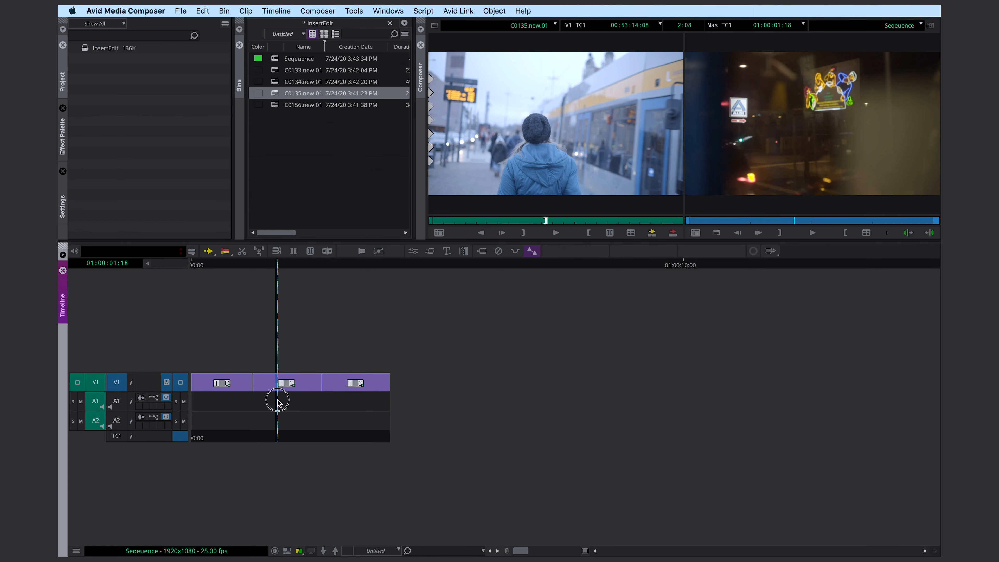